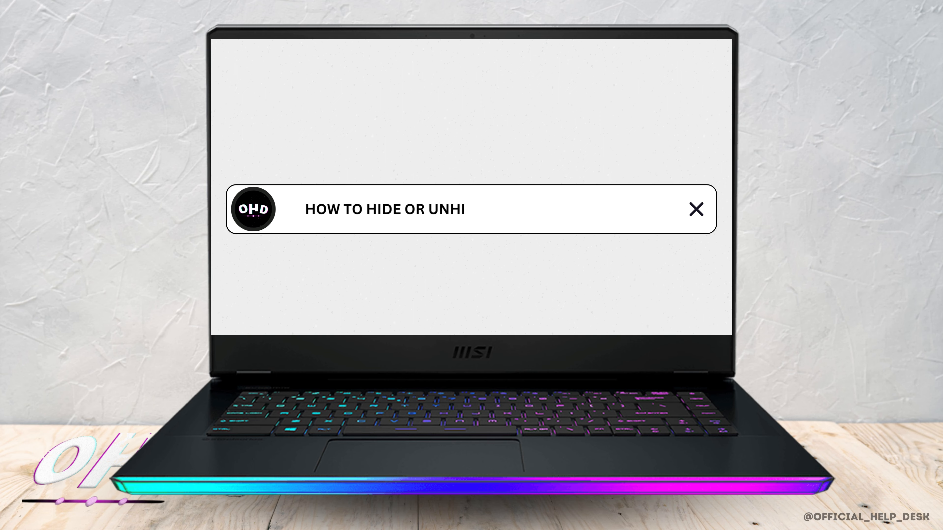
# - Search Windows for the folder, landing in E:\Games with its single Fantastic Beasts folder
pyautogui.write('DE FOLDER IN WINDOW')
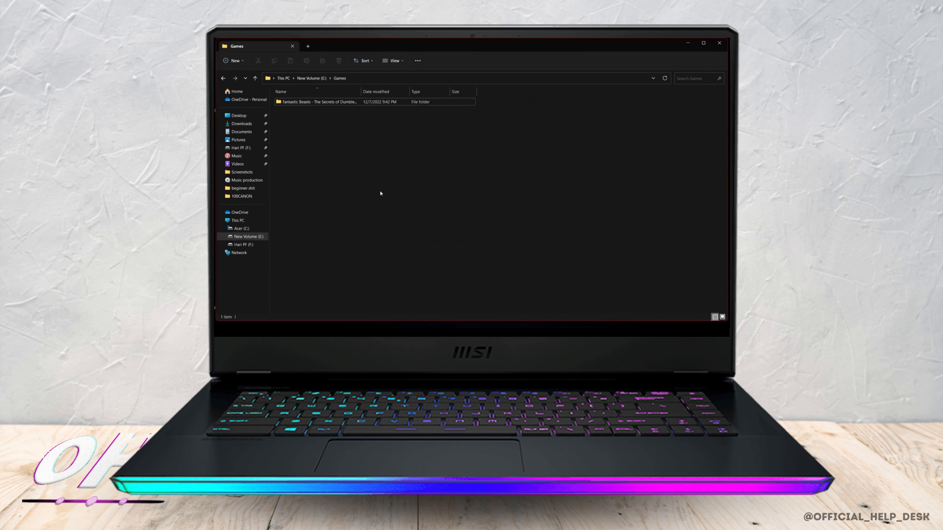
# - Select the Fantastic Beasts folder inside Games as the item to hide
pyautogui.click(316, 101)
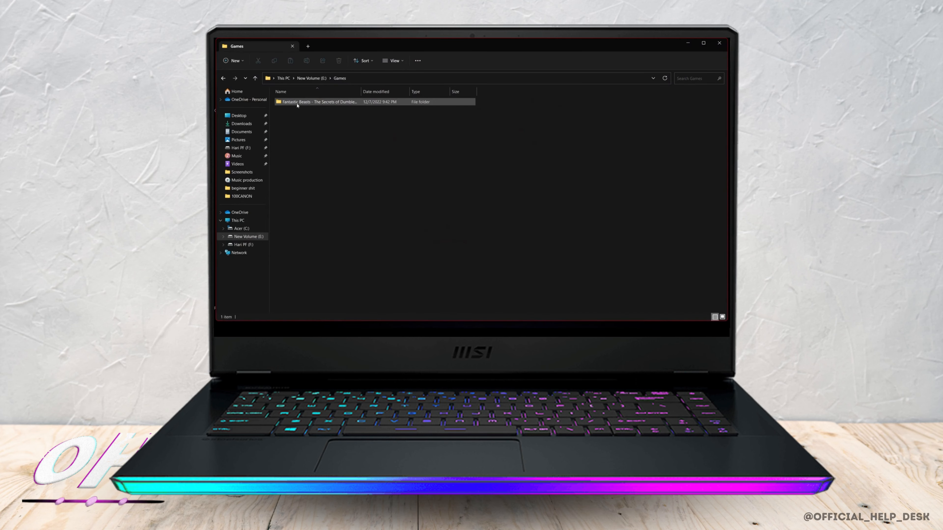
pyautogui.click(702, 43)
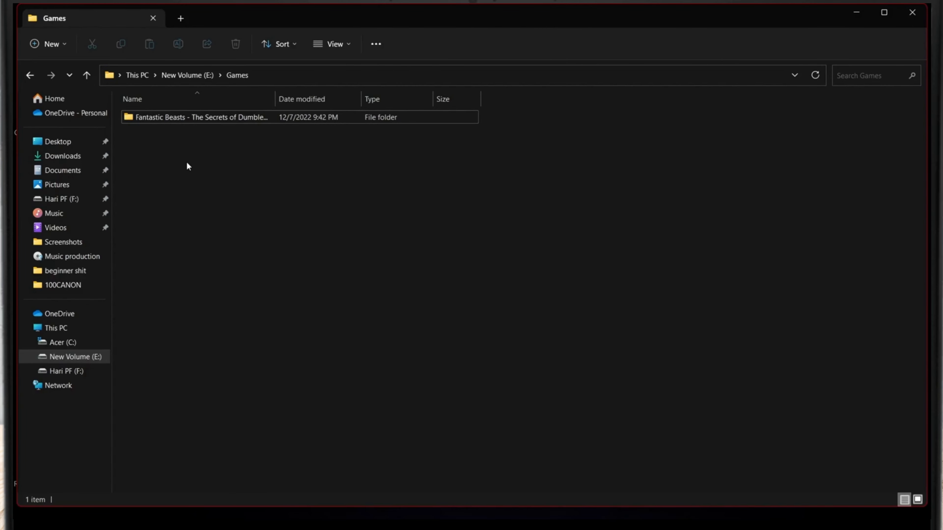
pyautogui.click(198, 117)
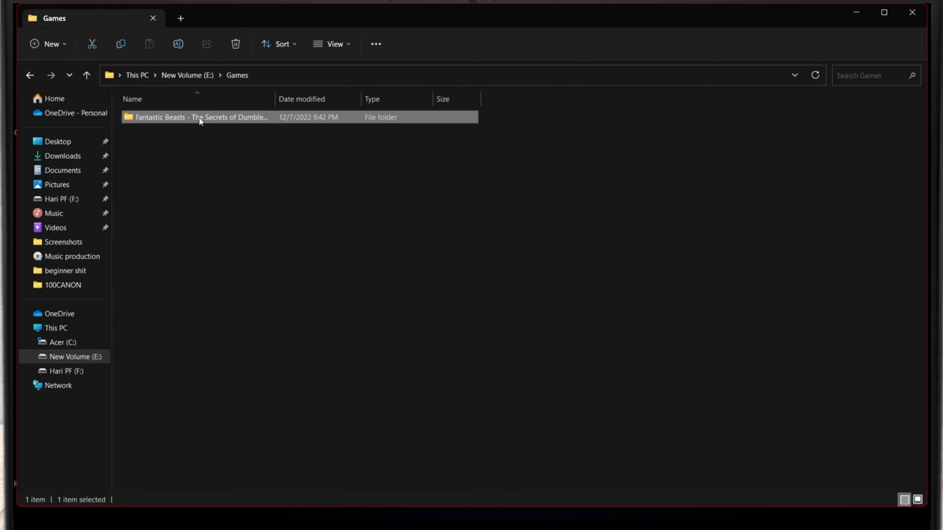
# - Mark Fantastic Beasts as Hidden in its Properties, applied to this folder only, so Games looks empty
pyautogui.rightClick(201, 117)
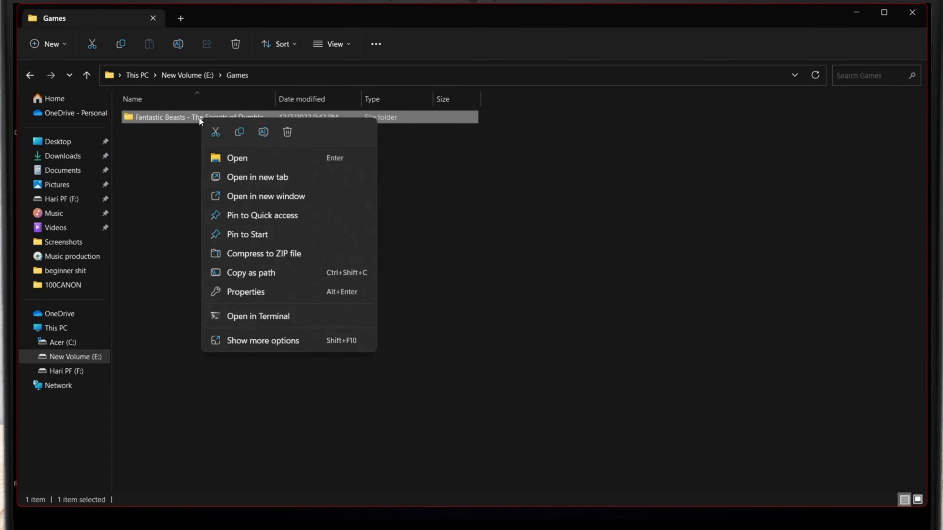
pyautogui.click(244, 291)
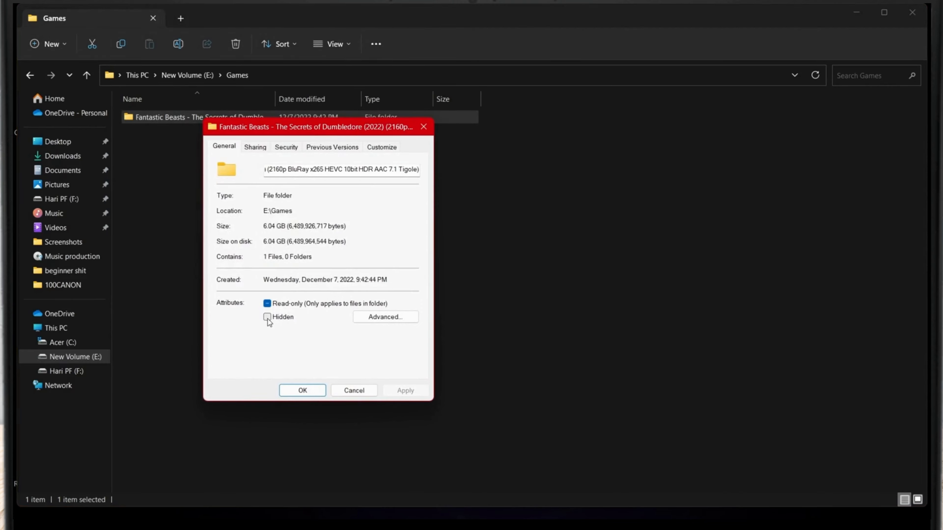
pyautogui.click(267, 317)
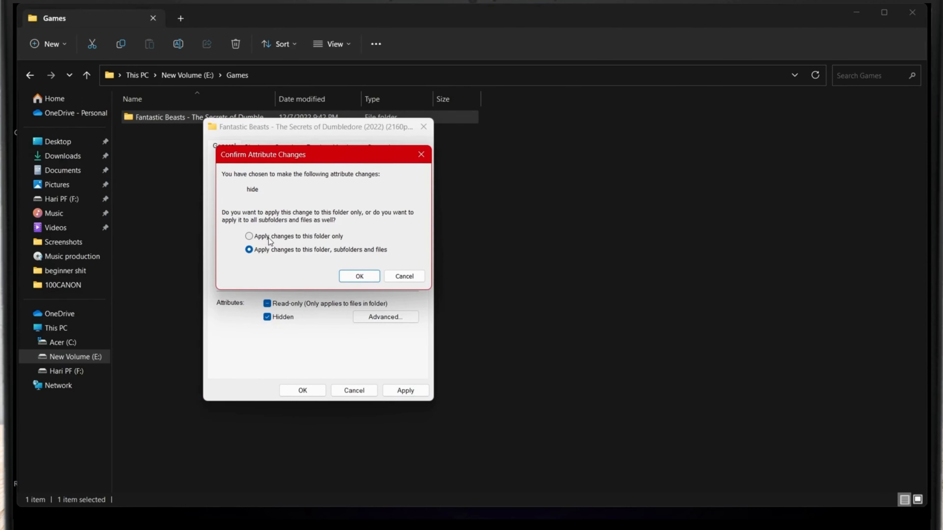
pyautogui.moveTo(252, 242)
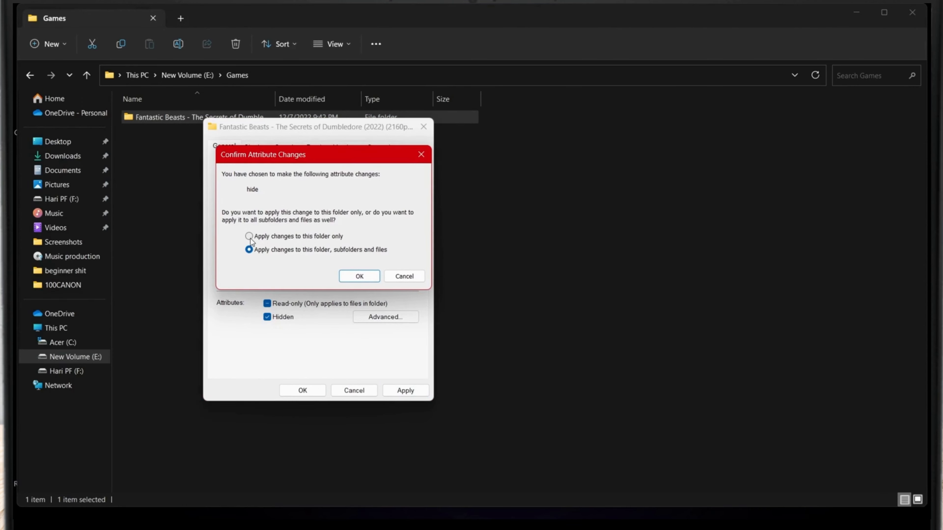
pyautogui.click(249, 236)
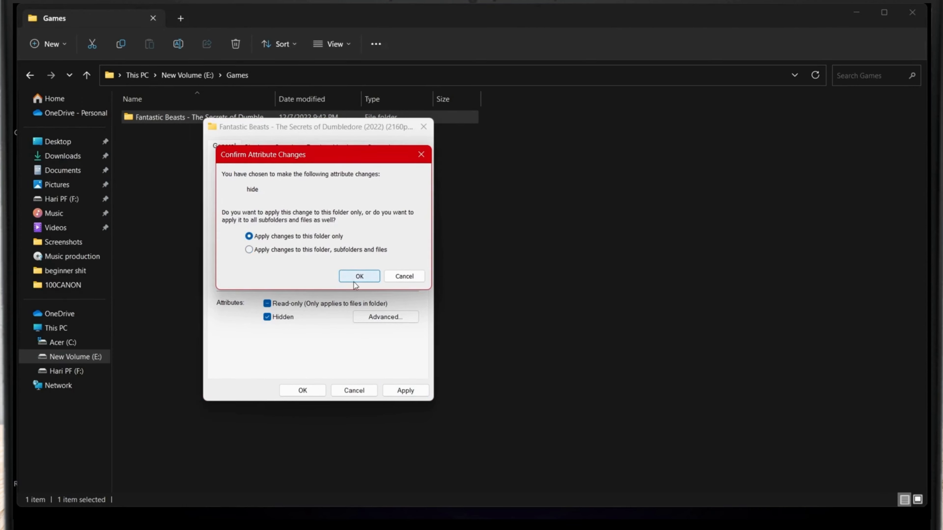
pyautogui.click(358, 276)
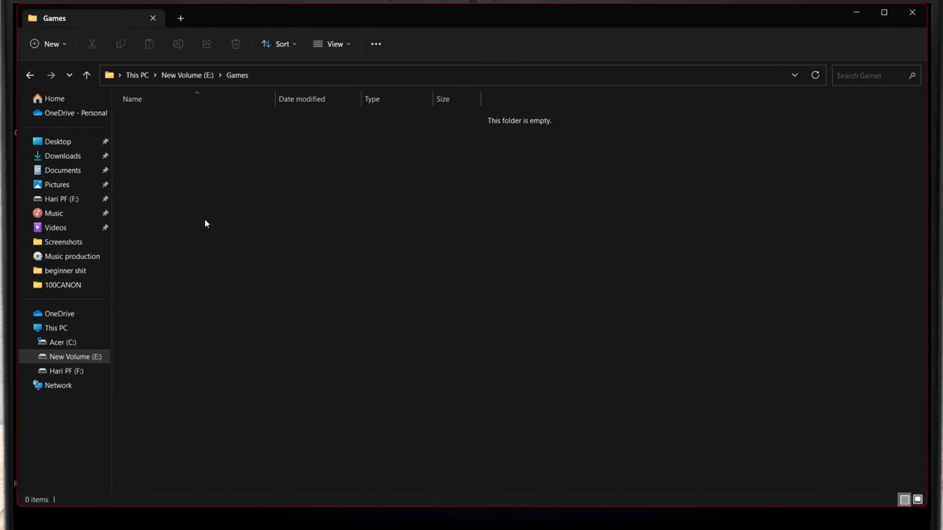
# - Turn on View > Show > Hidden items so the faded Fantastic Beasts folder reappears
pyautogui.click(331, 43)
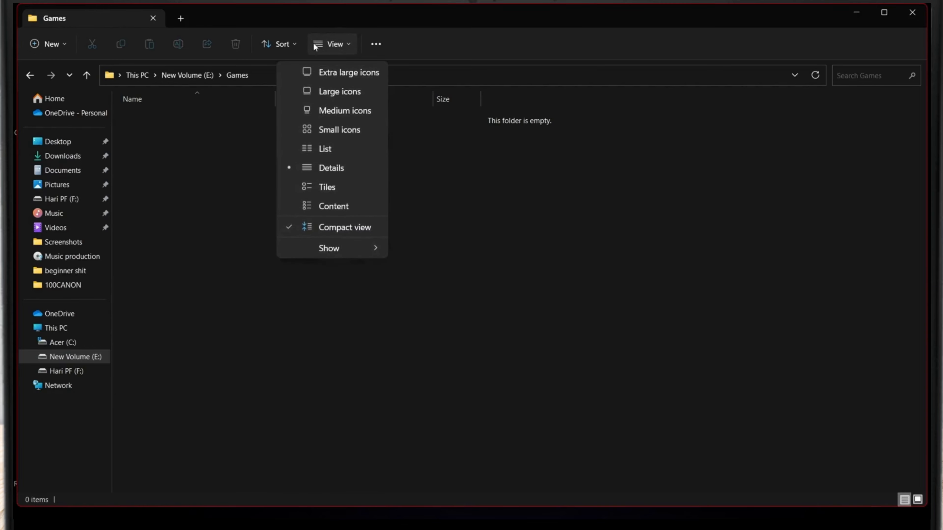
pyautogui.click(329, 247)
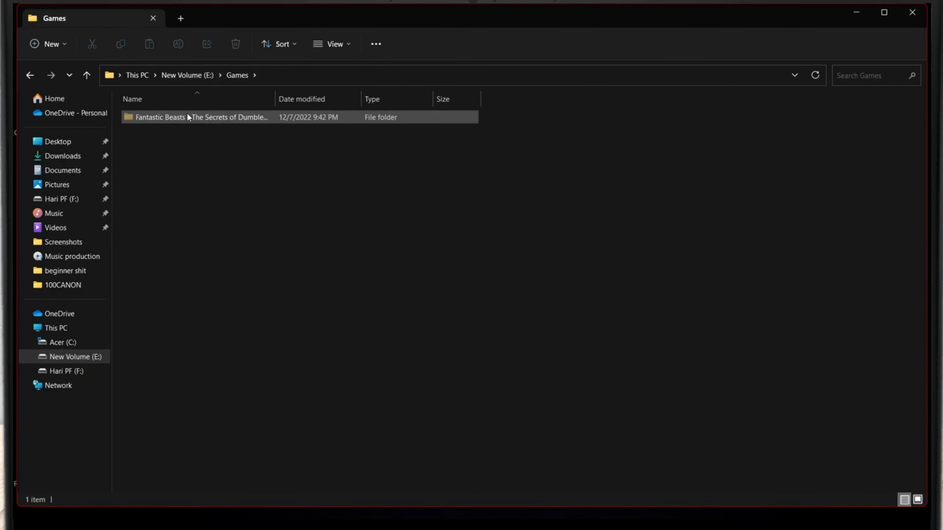
pyautogui.moveTo(198, 116)
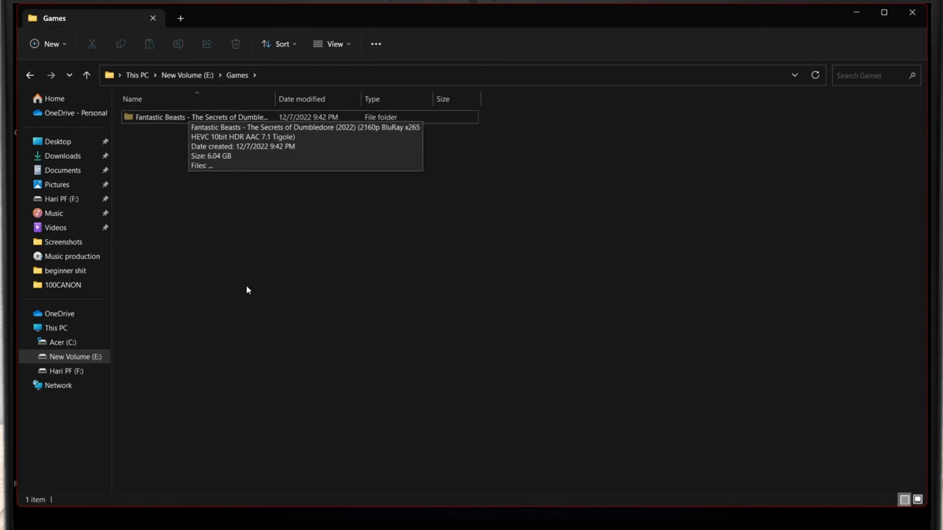
pyautogui.moveTo(235, 204)
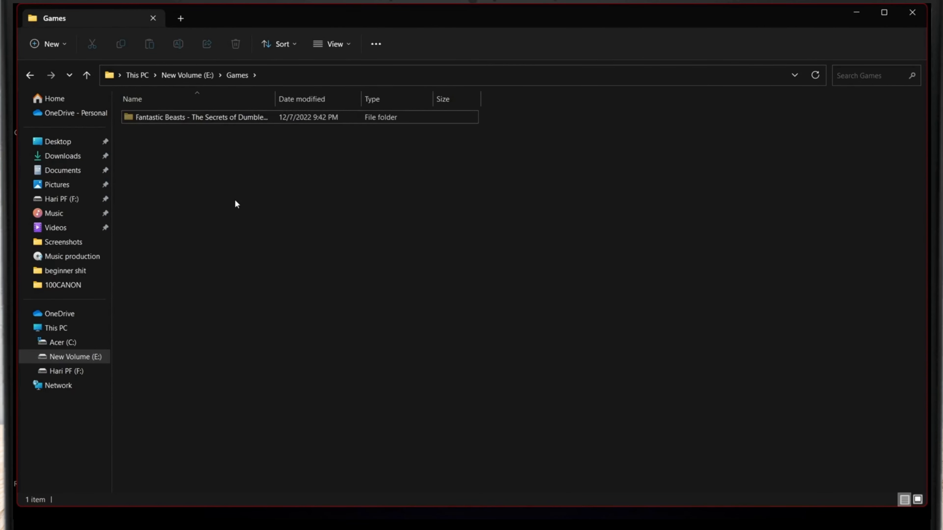
pyautogui.click(198, 117)
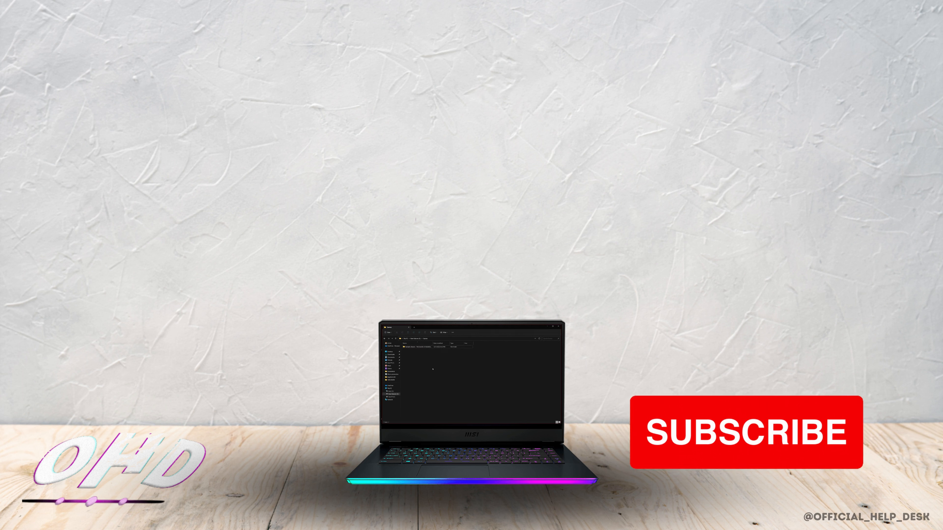
pyautogui.rightClick(432, 368)
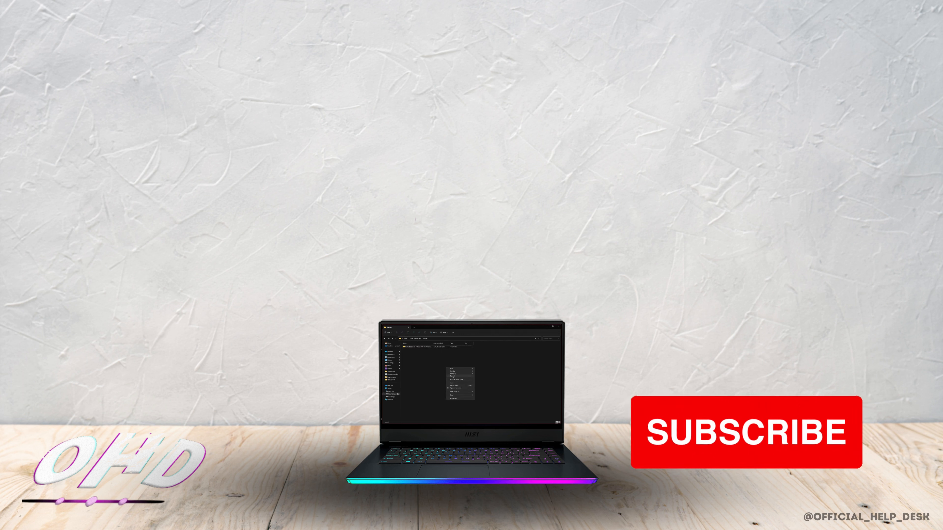